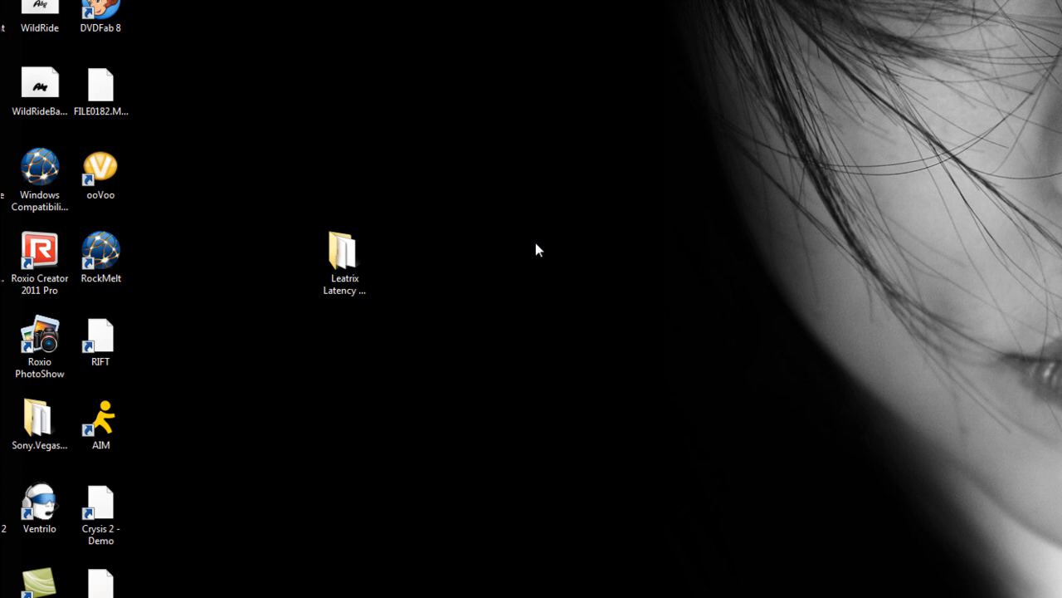
Select the Leatrix Latency folder icon on the desktop.
left_click(343, 249)
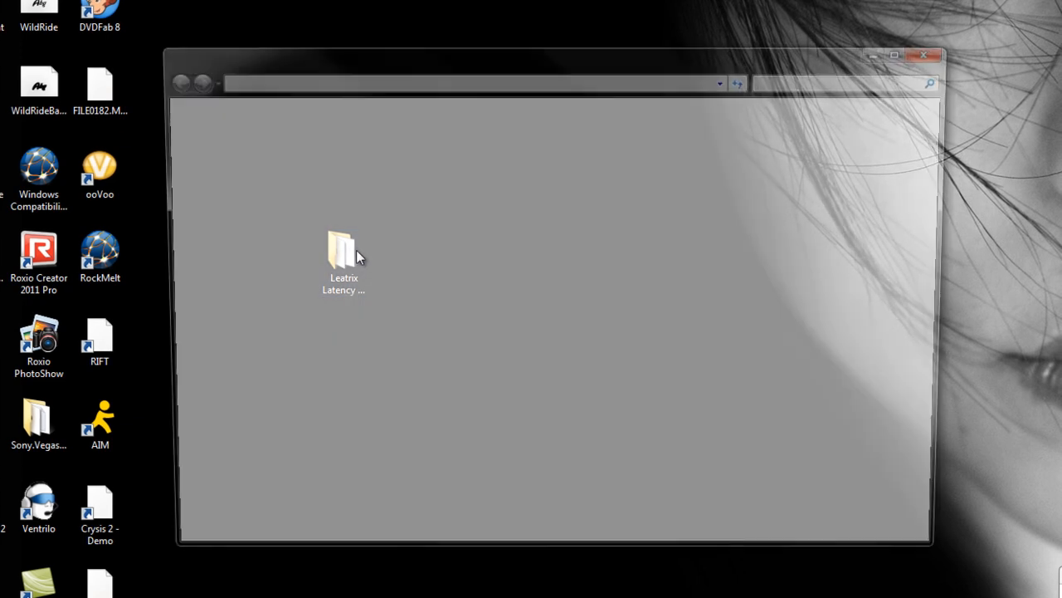
Open the Leatrix Latency Fix 1.23 folder and select the Install script among Checker, Install and Remove.
double_click(344, 249)
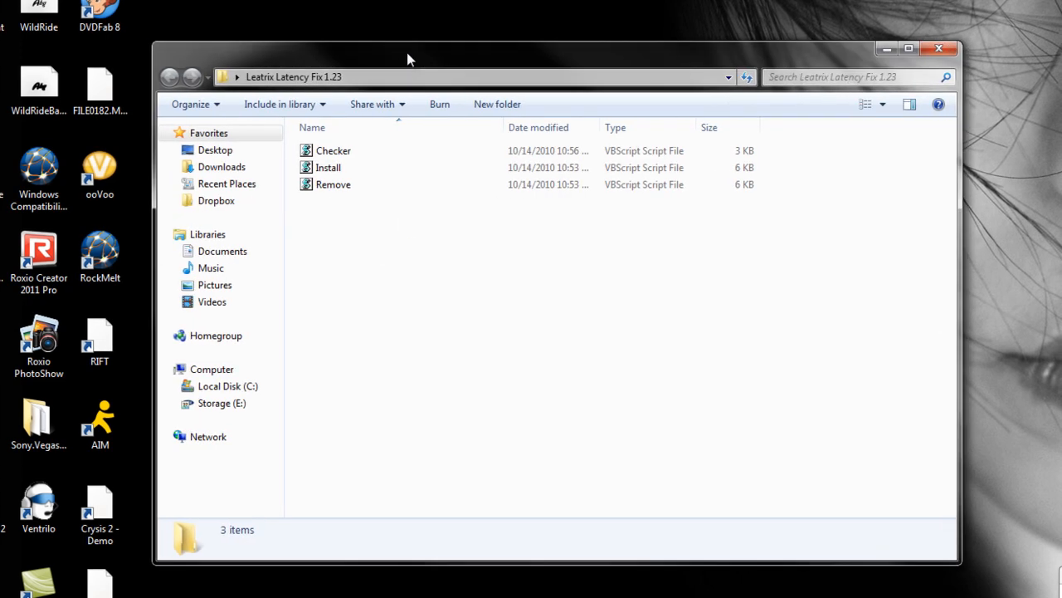
left_click(329, 166)
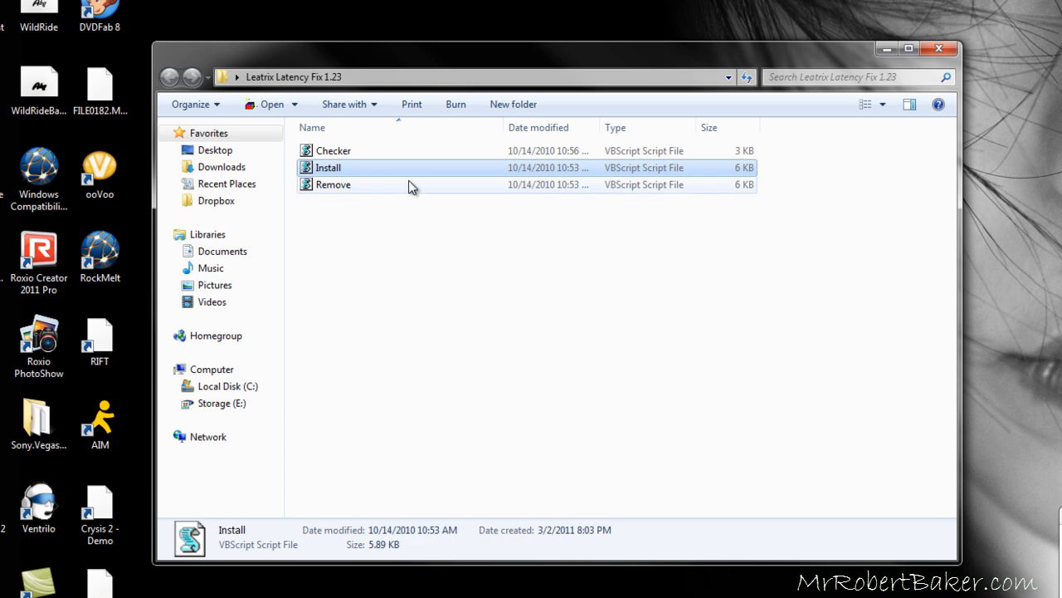
Run the Install script and accept its introduction message and User Account Control warning.
double_click(329, 166)
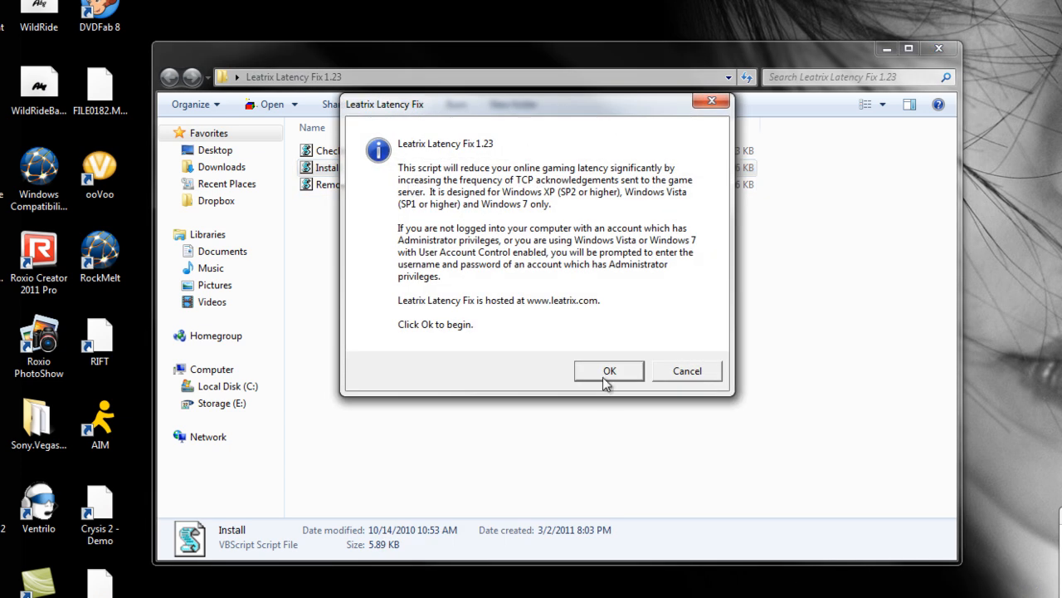
left_click(609, 371)
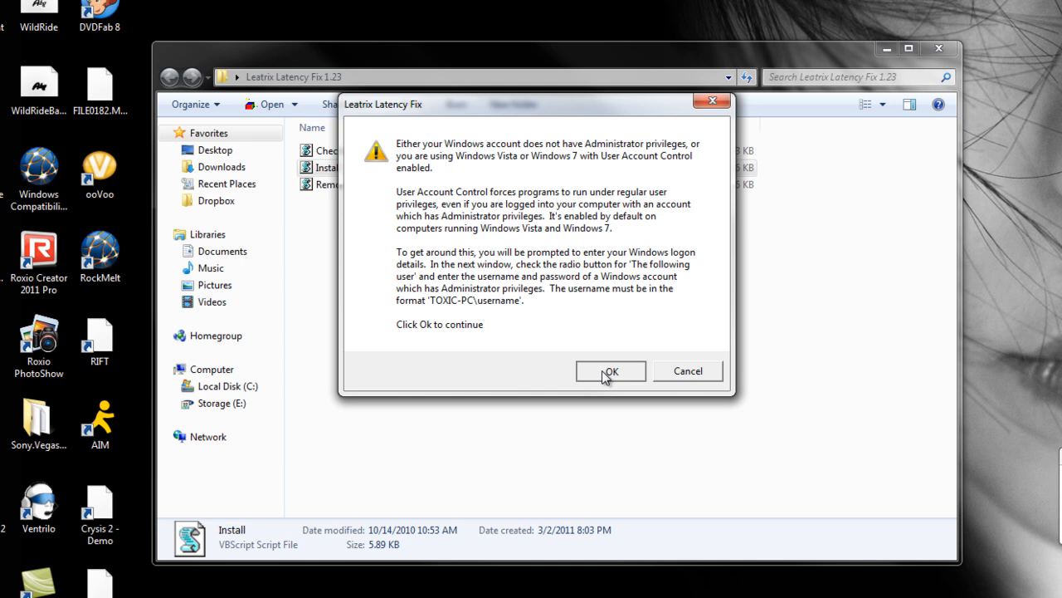
left_click(611, 372)
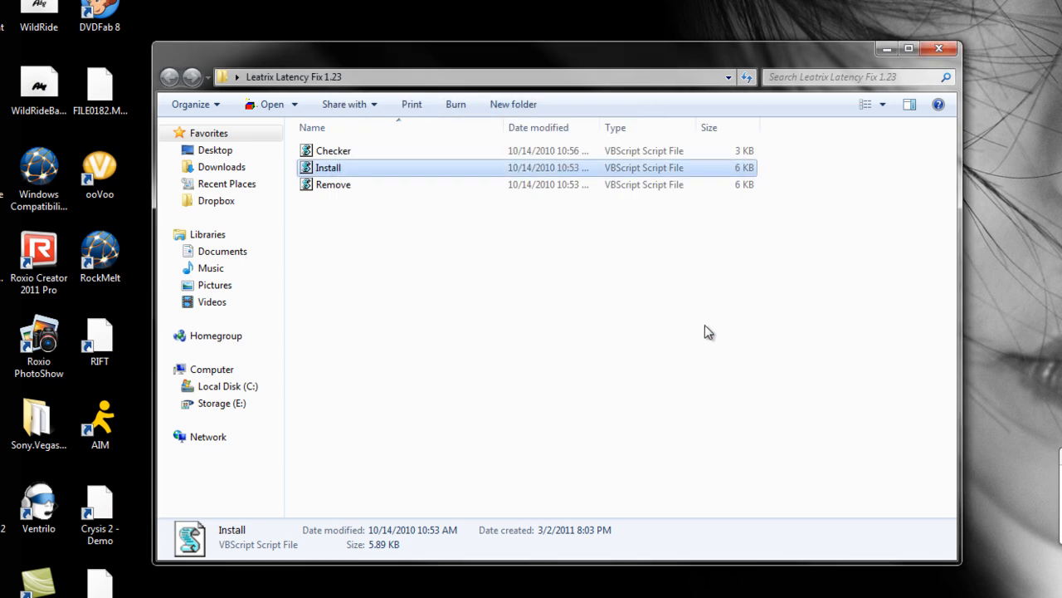